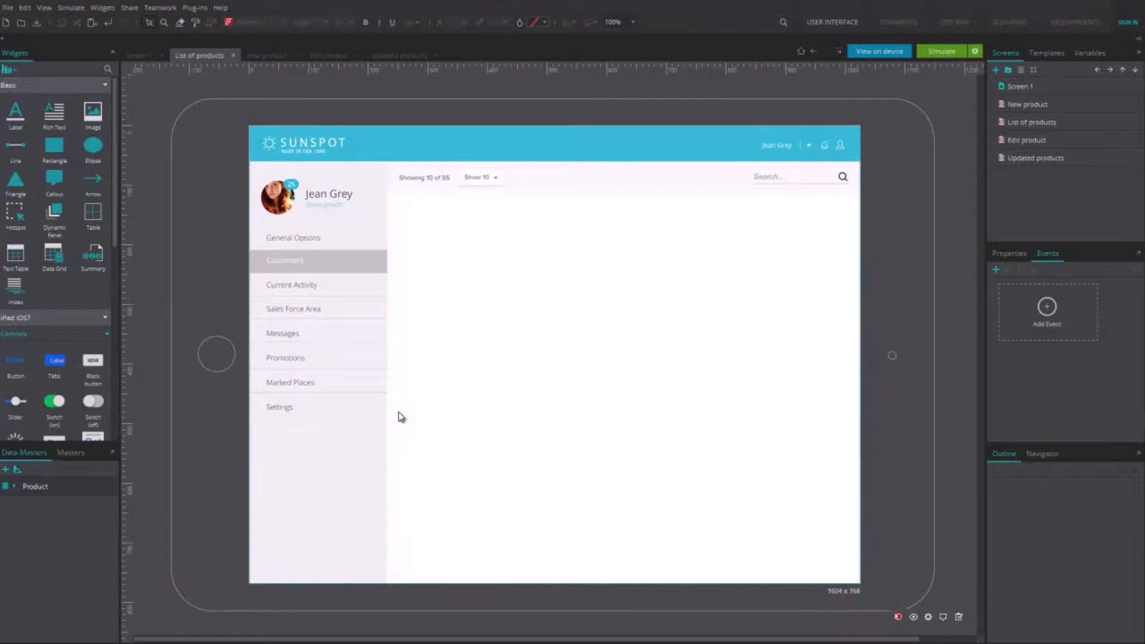
Step: Add a data grid bound to the Product data master showing ID, Name, Description and Price
left_click(17, 486)
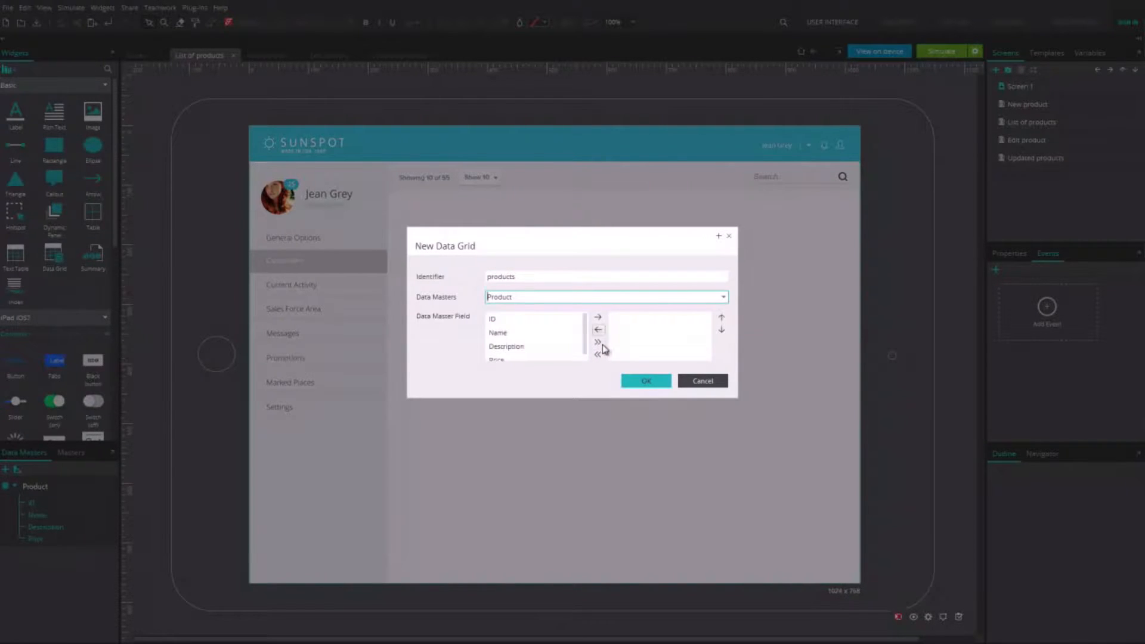
left_click(645, 380)
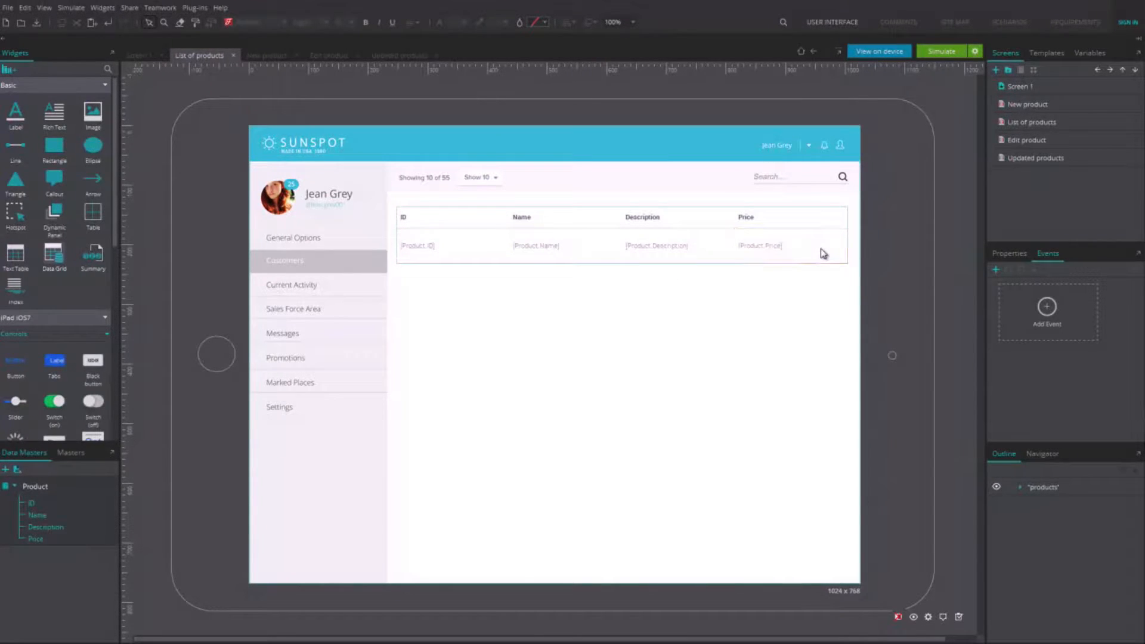
Step: Place a Trash icon in the row cell just right of the Price field
left_click(778, 246)
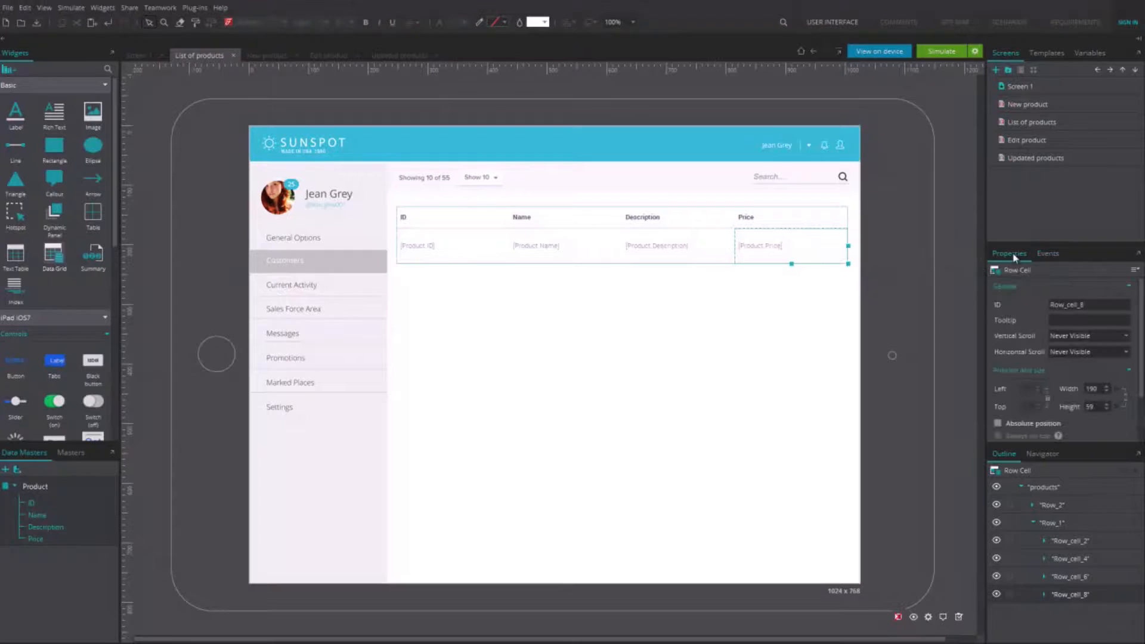
scroll("down", 3)
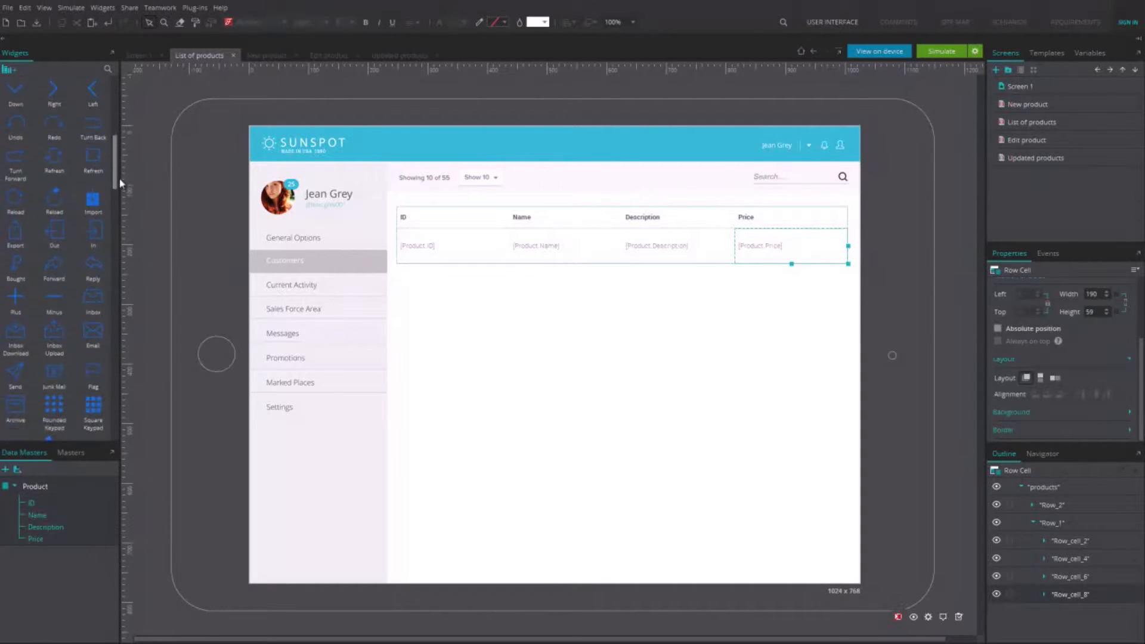
scroll("down", 3)
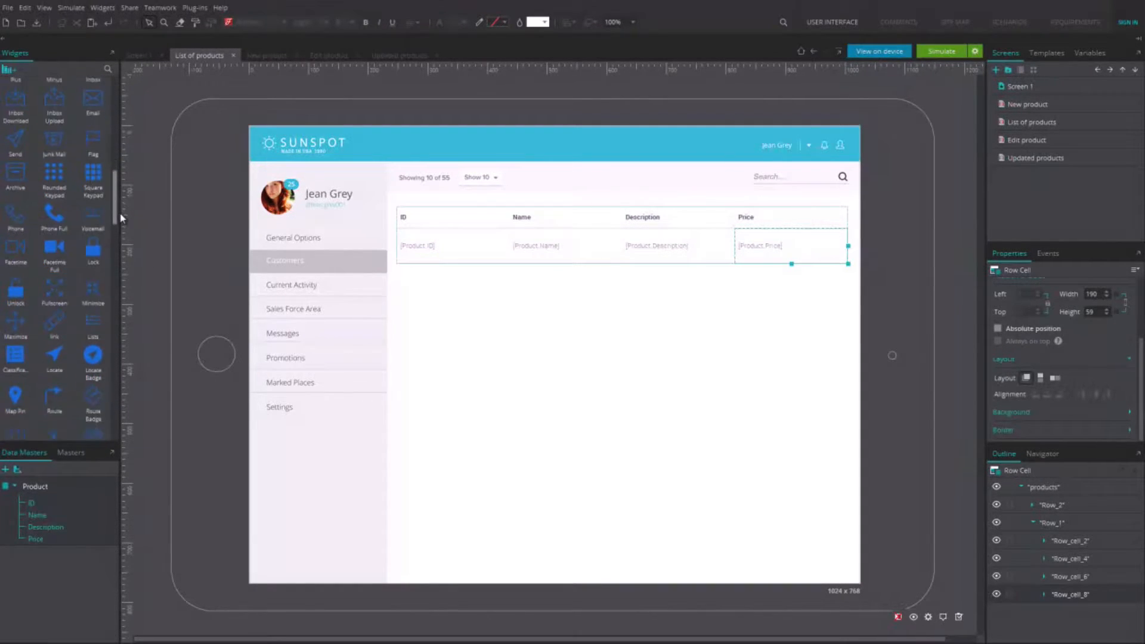
scroll("down", 3)
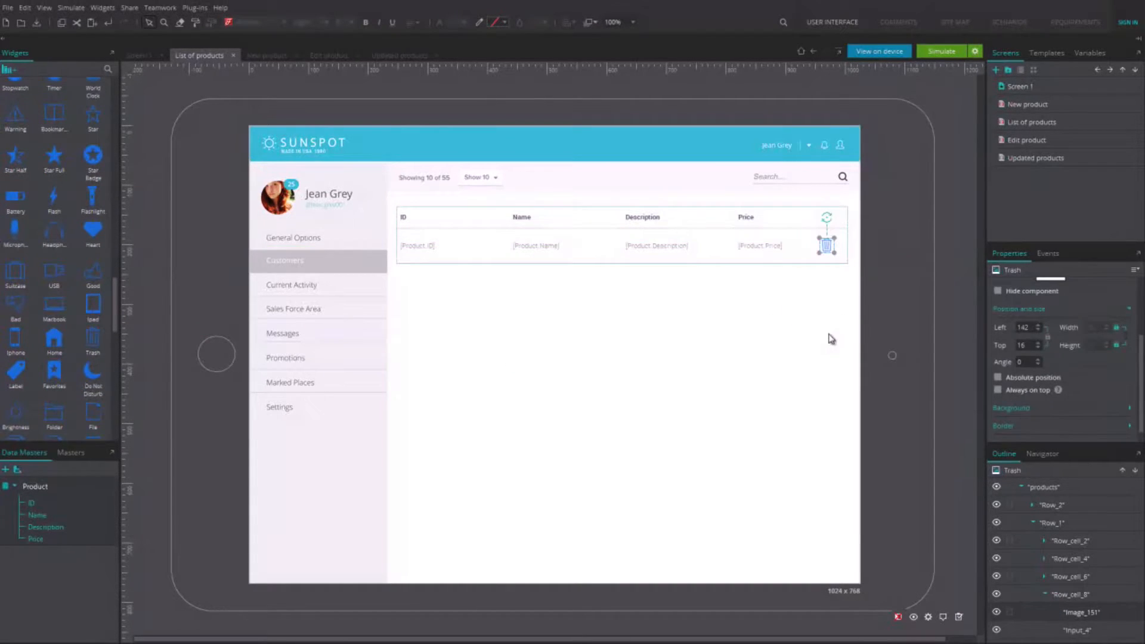
left_click(940, 50)
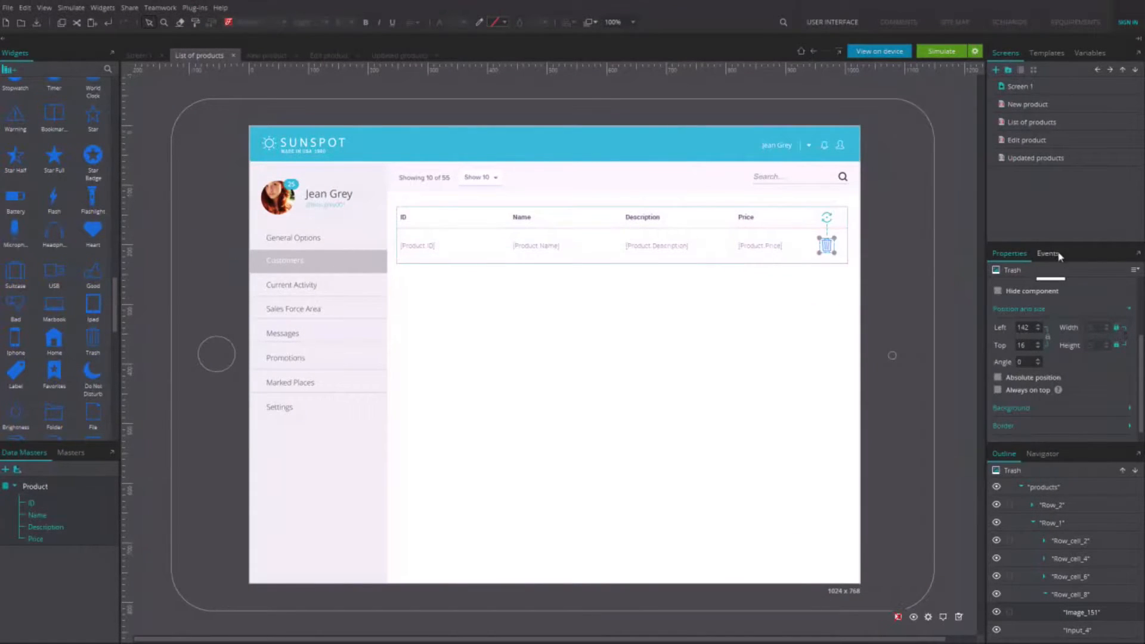
Step: Give the trash icon an On Tap Data Master Action deleting its row, then delete rows in simulation
left_click(1047, 311)
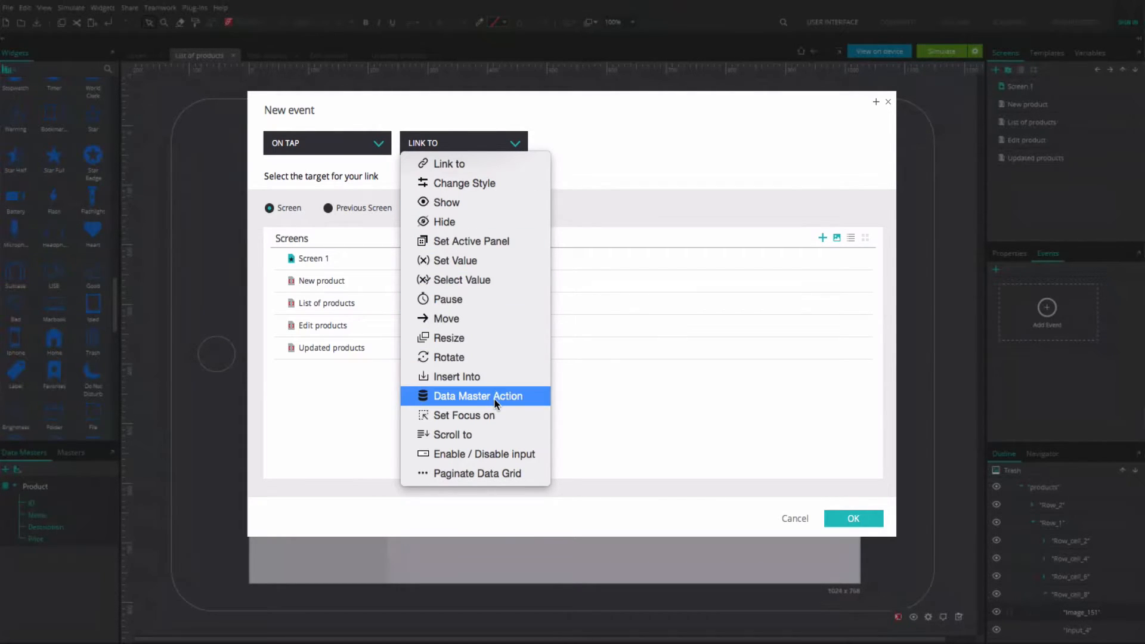
left_click(477, 396)
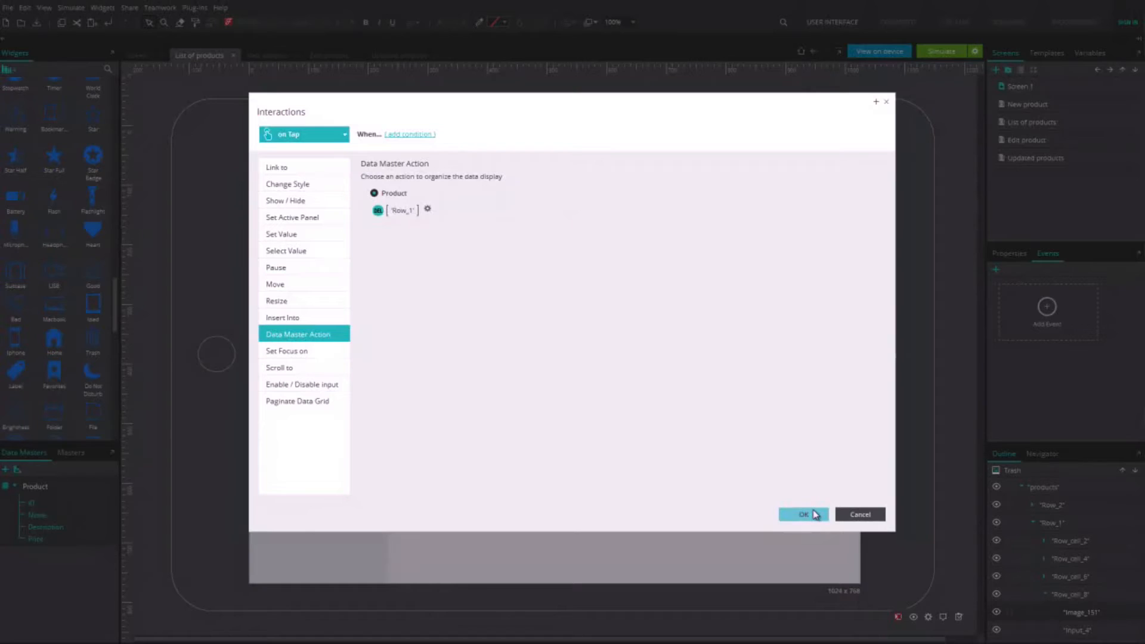
left_click(803, 514)
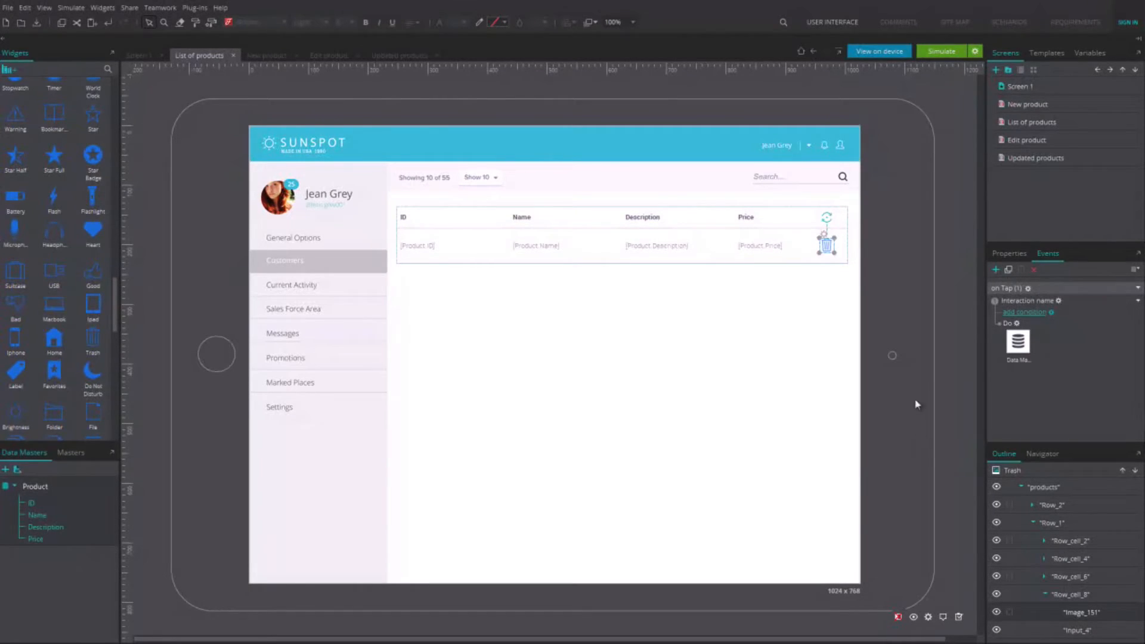
mouse_move(870, 265)
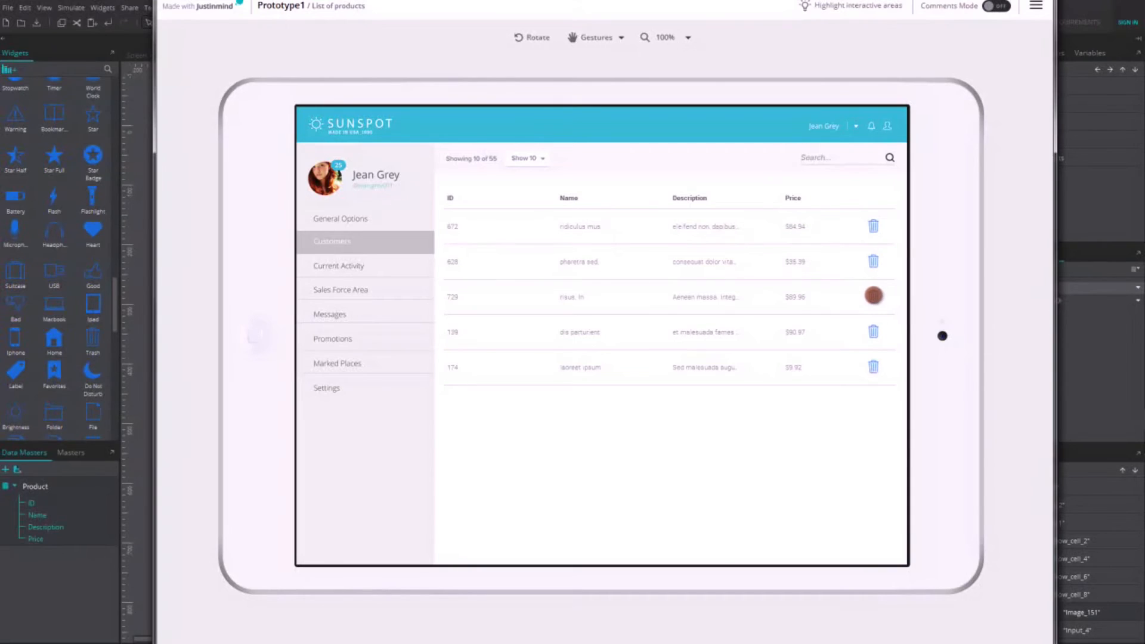
left_click(873, 295)
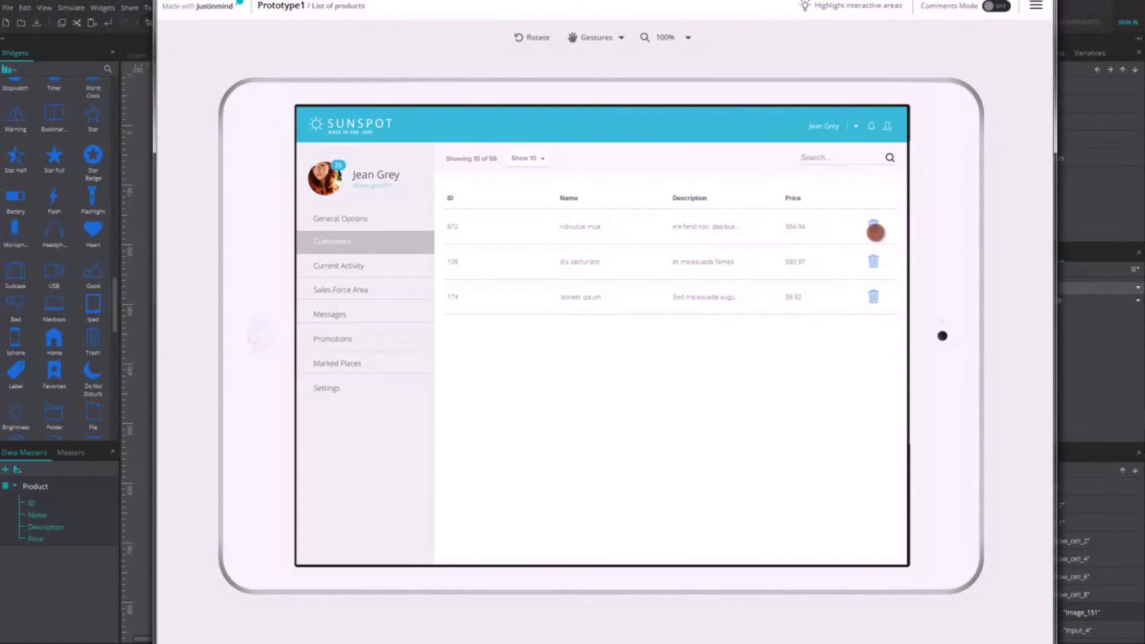